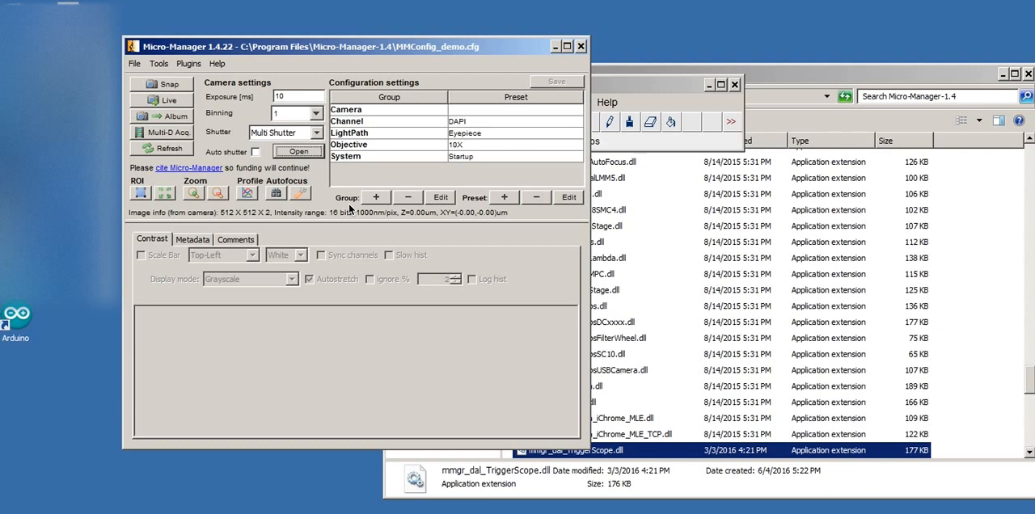
pyautogui.moveTo(556, 135)
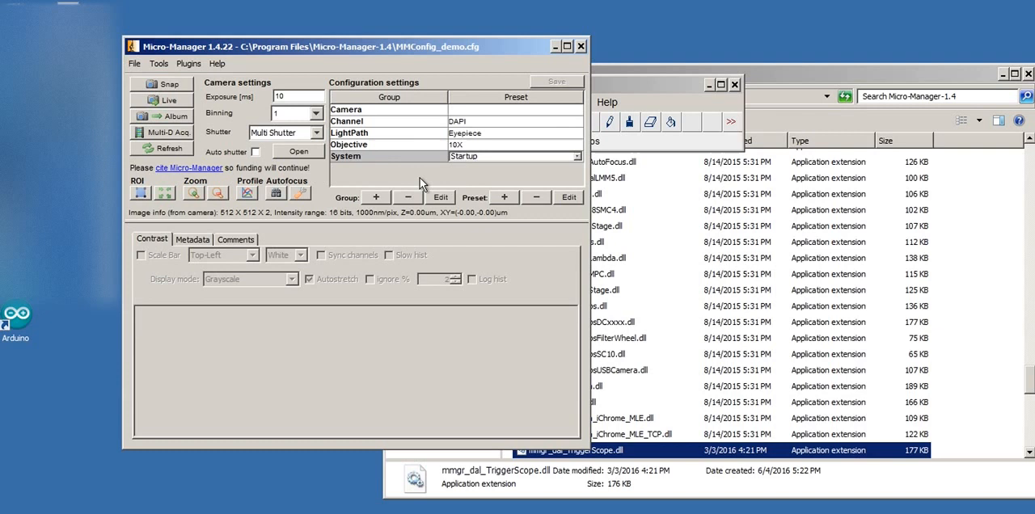
# Review the System and Objective presets, then launch the Hardware Configuration Wizard from Tools.
pyautogui.click(576, 145)
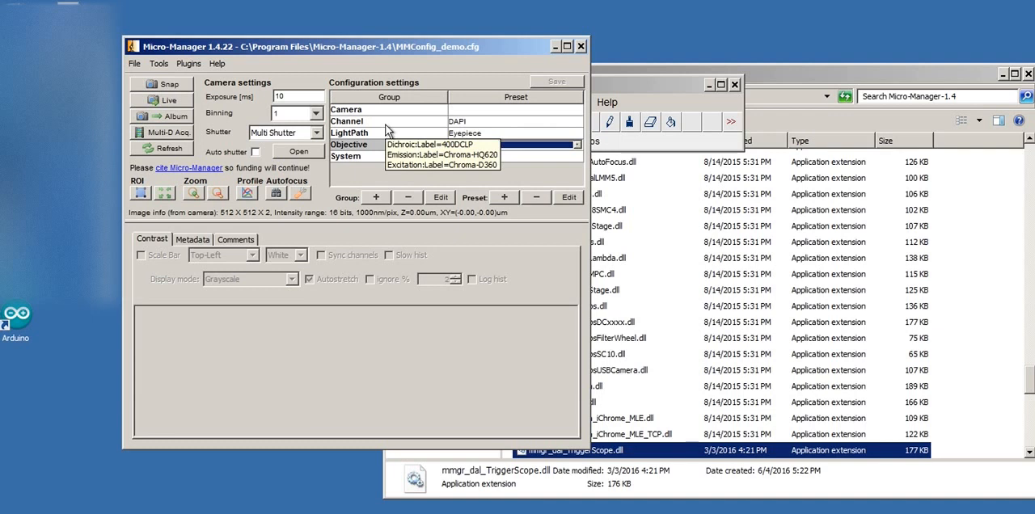
pyautogui.click(443, 144)
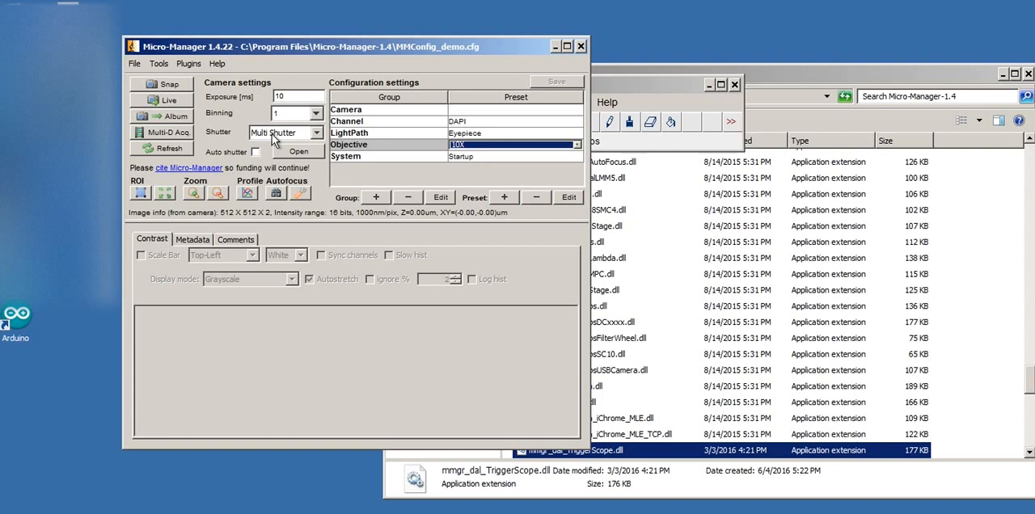
pyautogui.moveTo(203, 115)
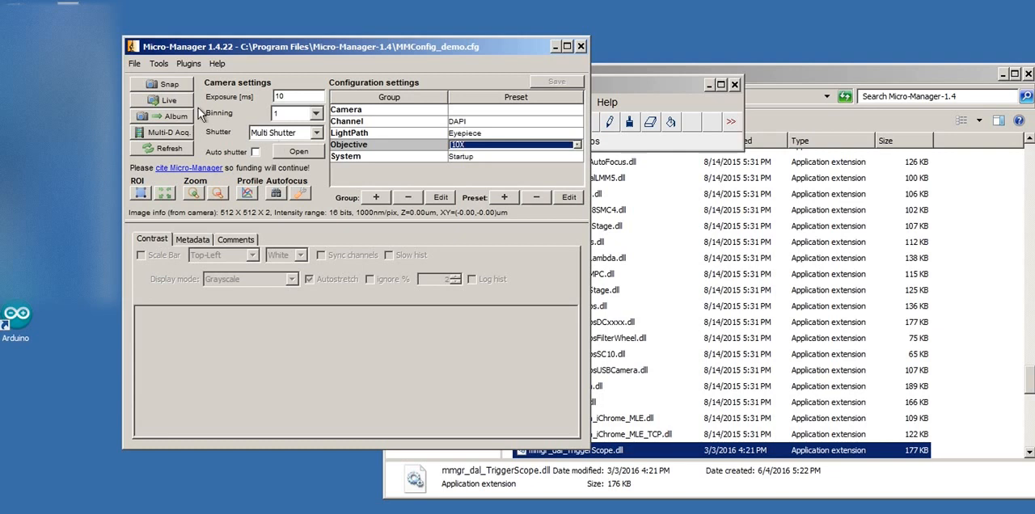
pyautogui.click(159, 63)
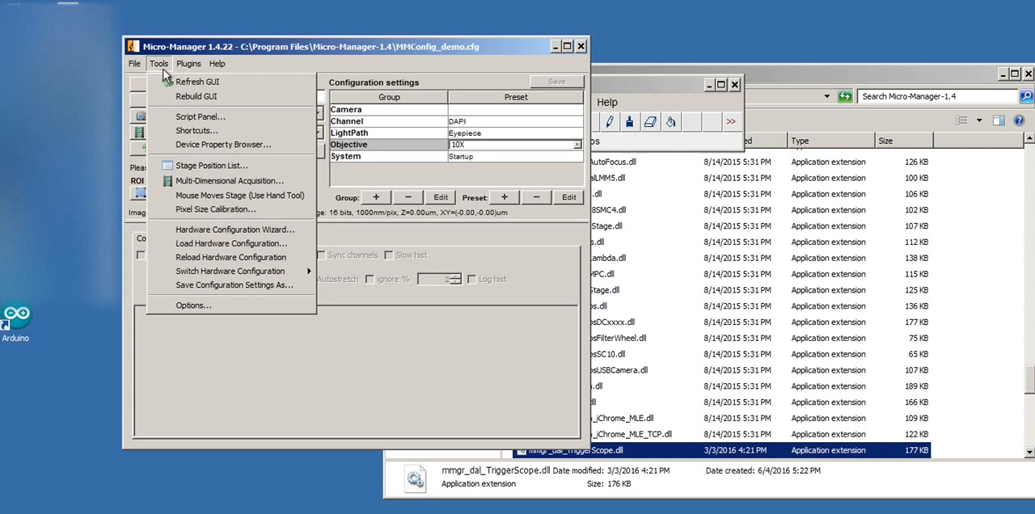
pyautogui.moveTo(190, 171)
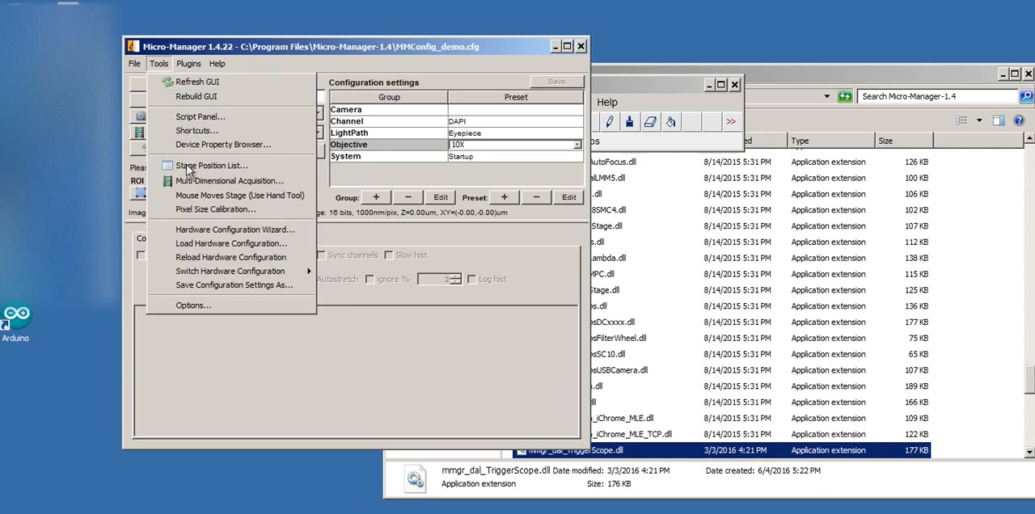
pyautogui.click(234, 229)
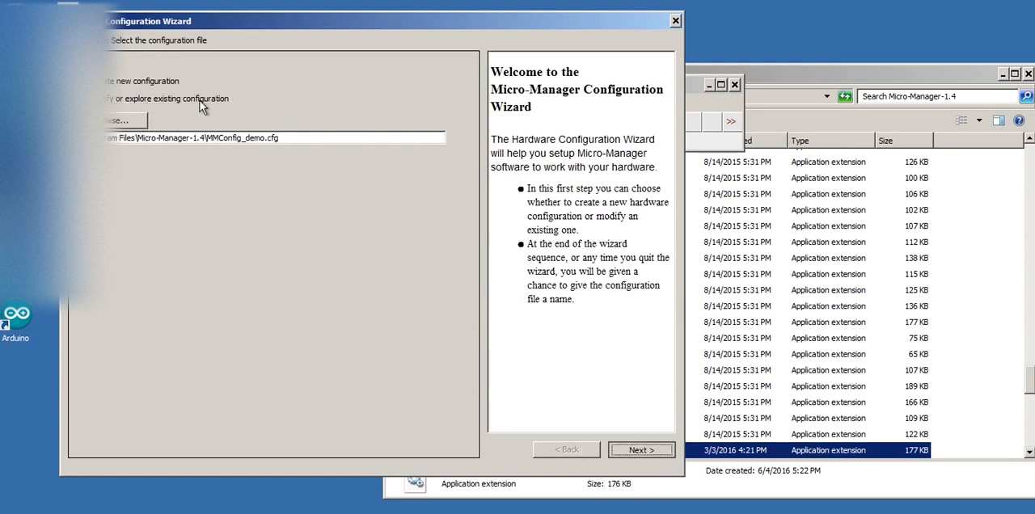
# Advance to the device step, remove Multi Shutter and State Device Shutter, and select TriggerScope-Hub.
pyautogui.click(641, 449)
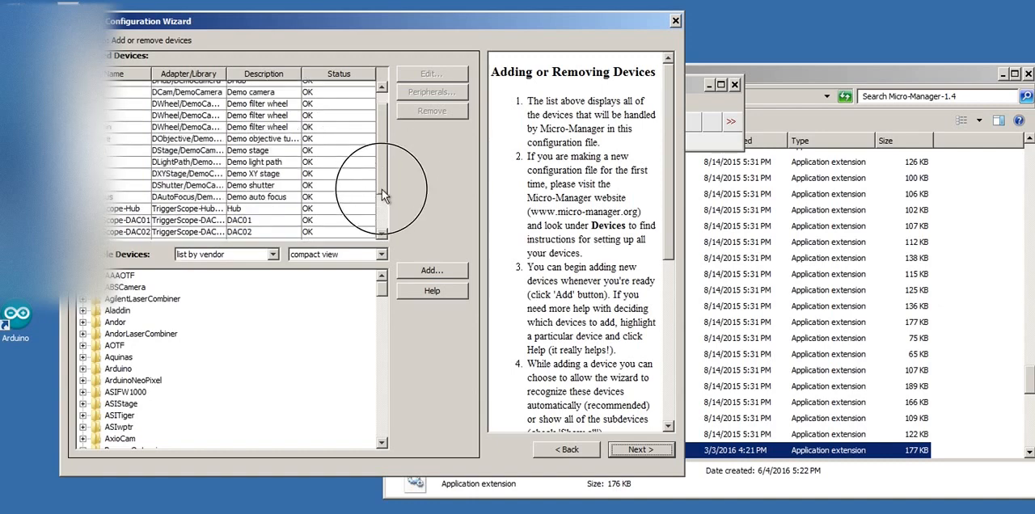
pyautogui.scroll(-3)
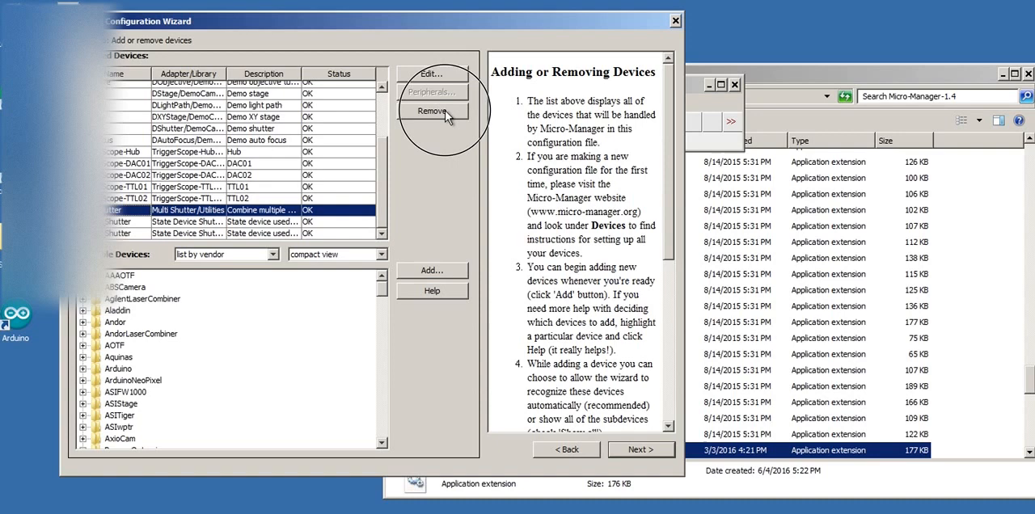
pyautogui.click(432, 111)
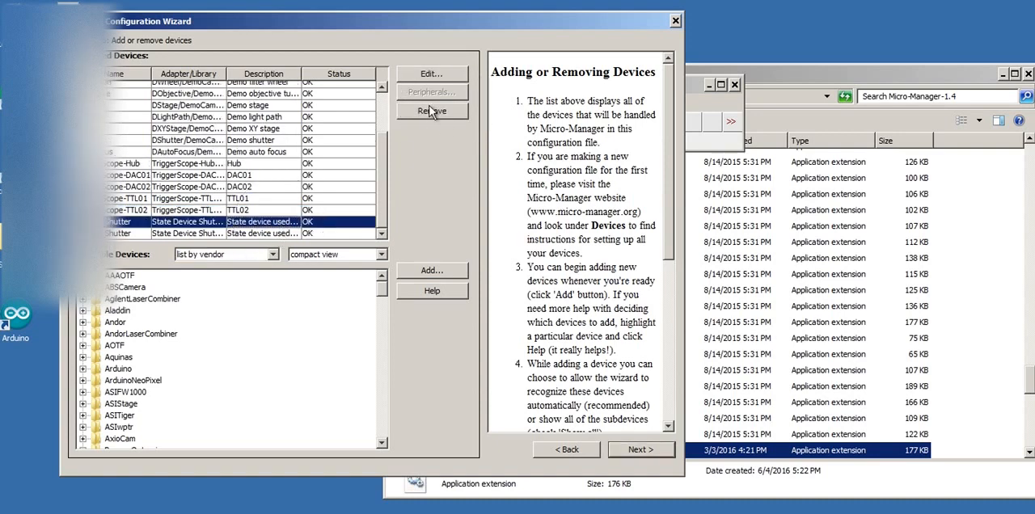
pyautogui.click(432, 111)
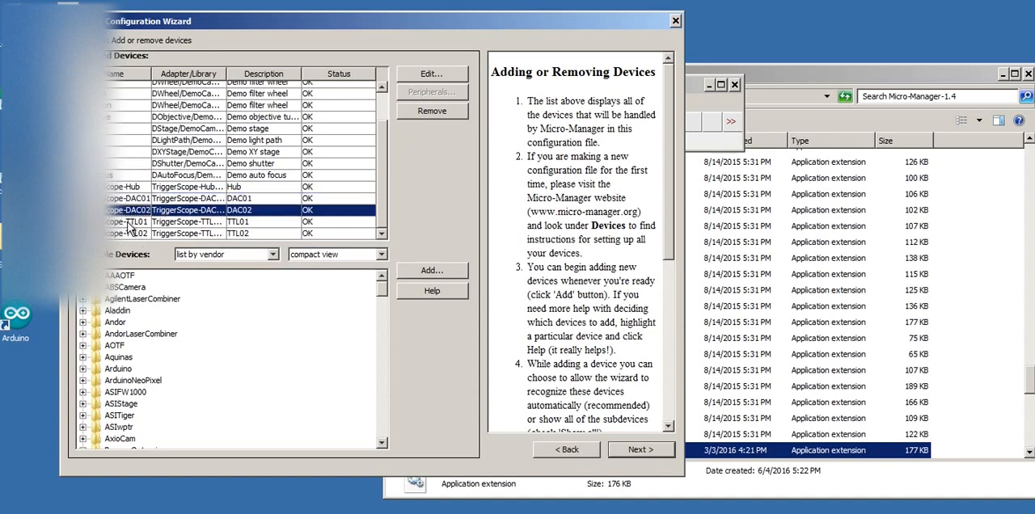
pyautogui.click(237, 233)
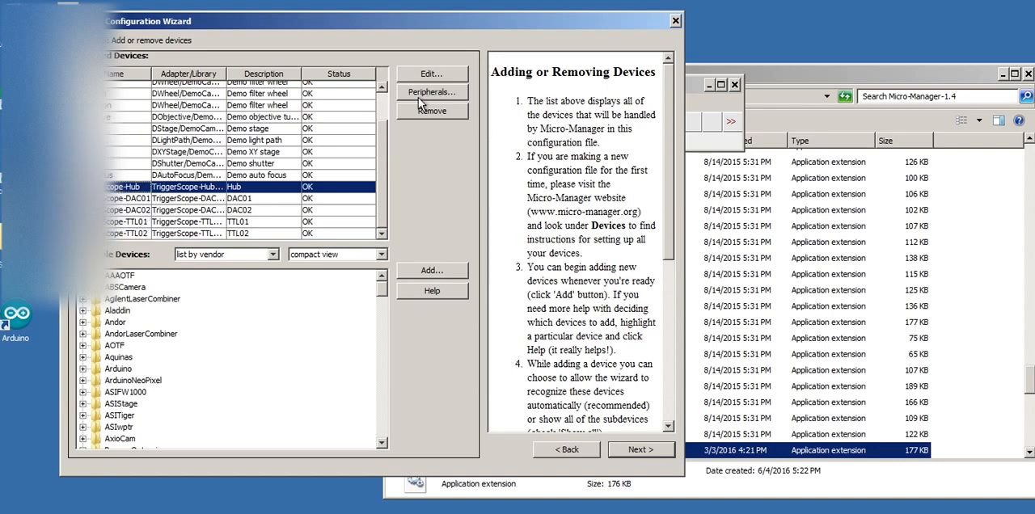
pyautogui.click(432, 91)
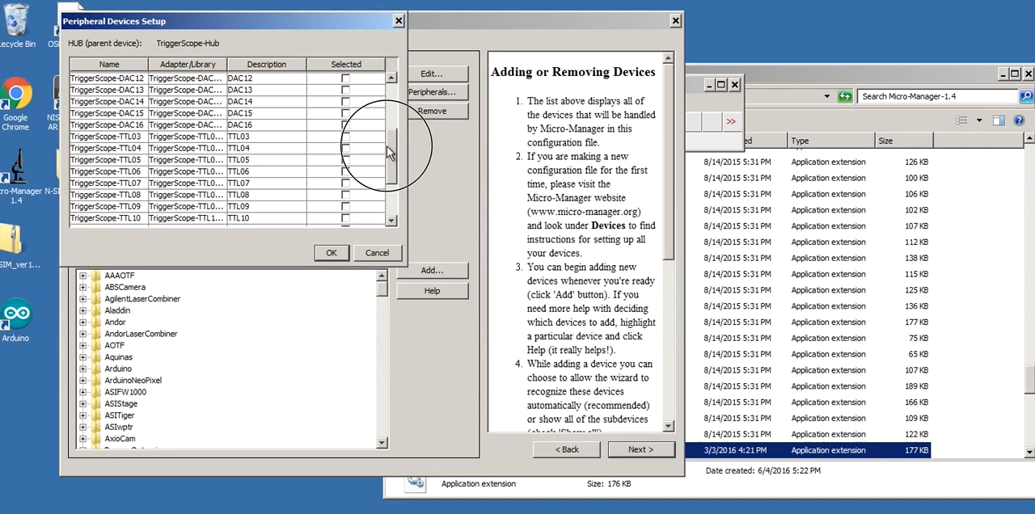
pyautogui.scroll(-3)
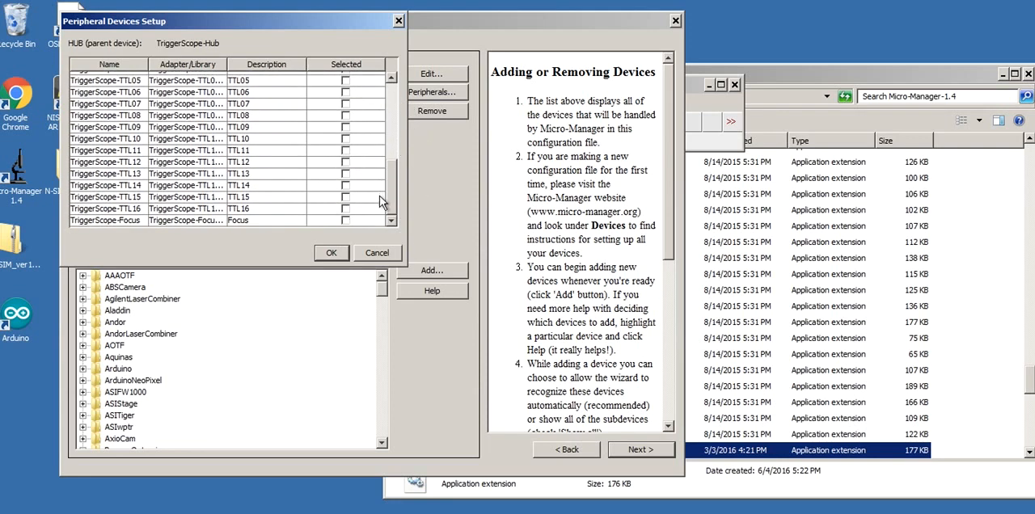
pyautogui.moveTo(391, 201)
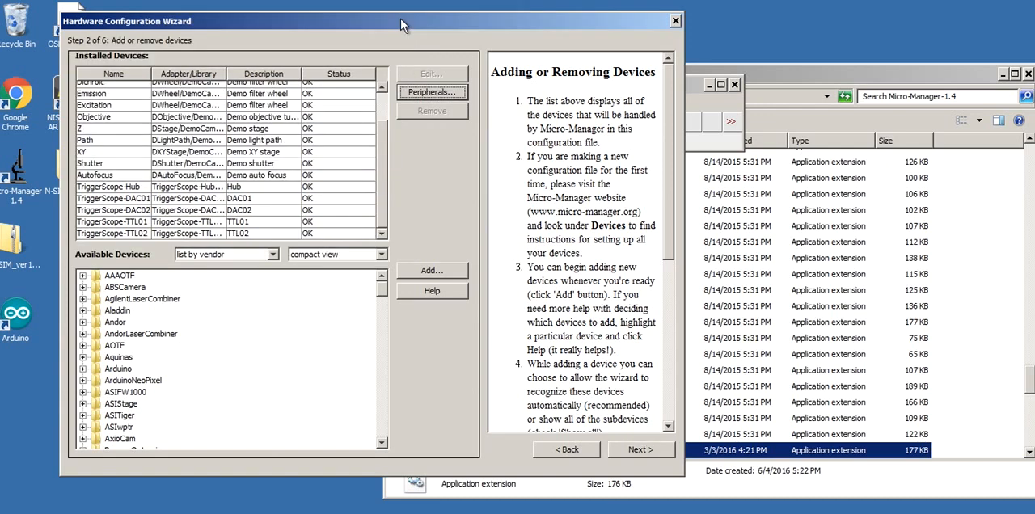
pyautogui.moveTo(307, 272)
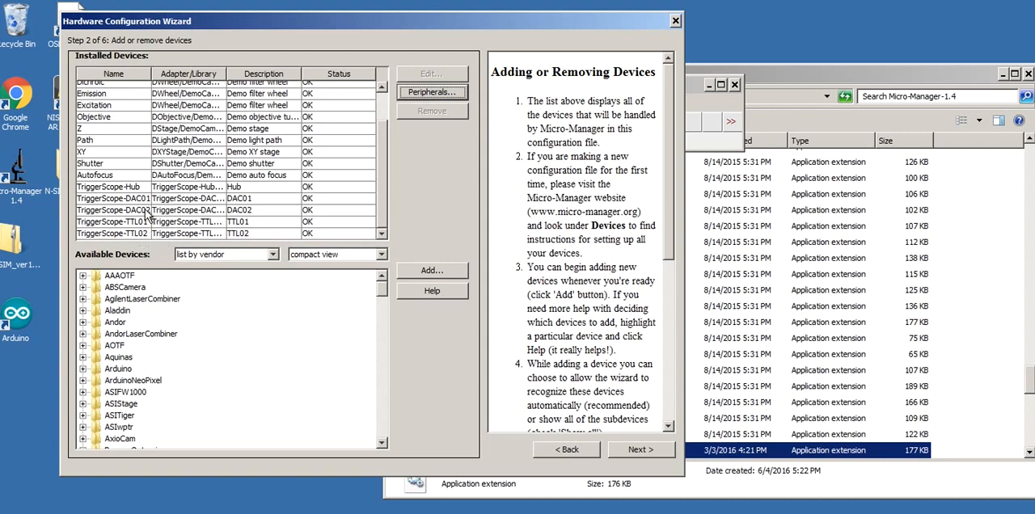
pyautogui.moveTo(392, 311)
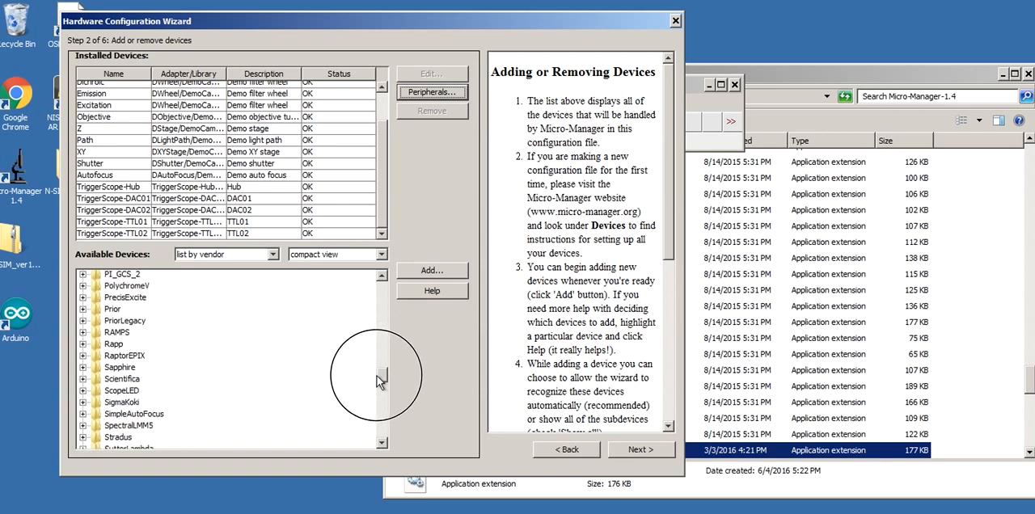
# Scroll the available devices to Utilities and select the State Device Shutter entry.
pyautogui.scroll(-3)
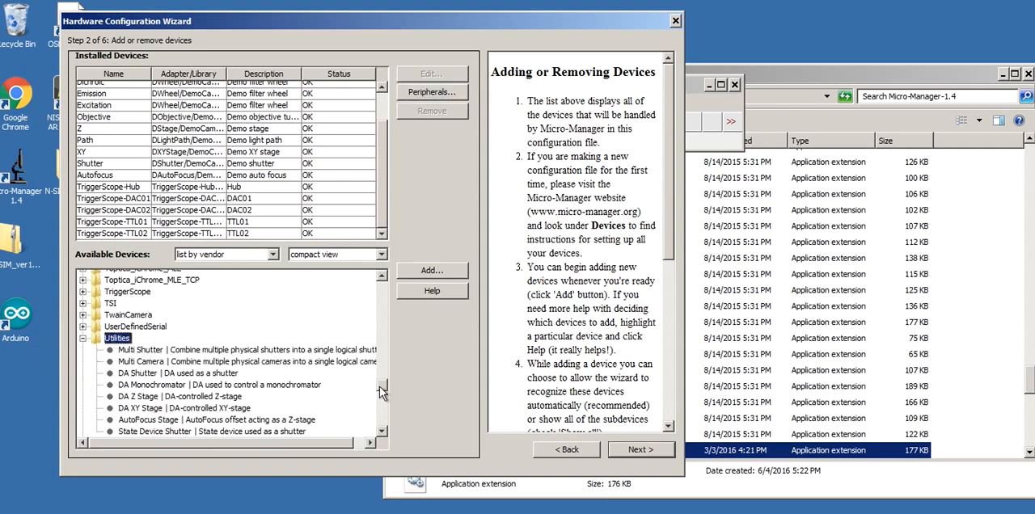
pyautogui.scroll(-3)
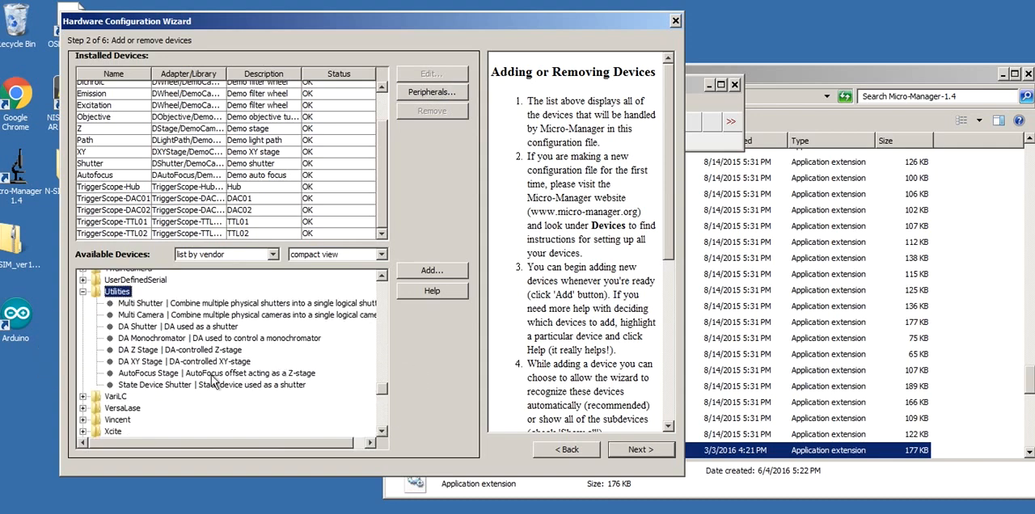
pyautogui.click(226, 303)
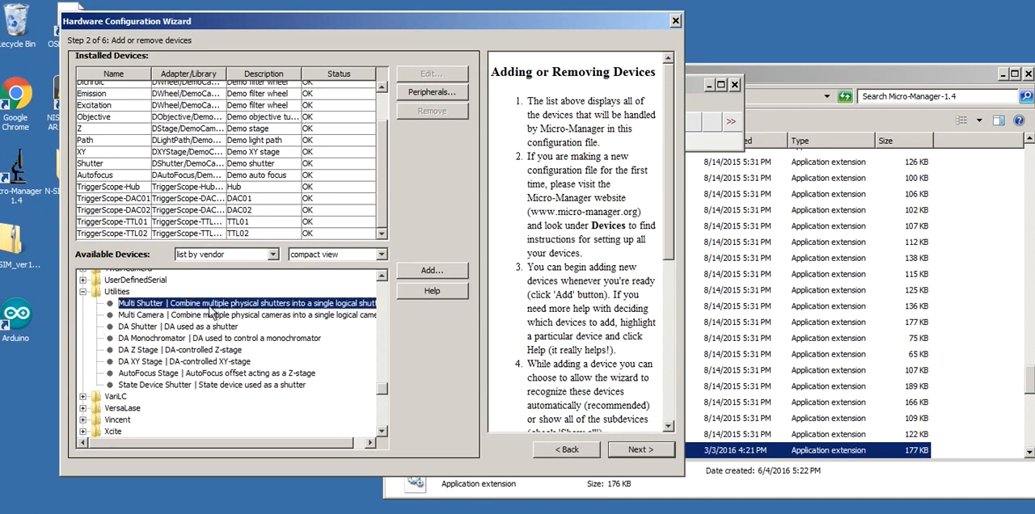
pyautogui.moveTo(295, 451)
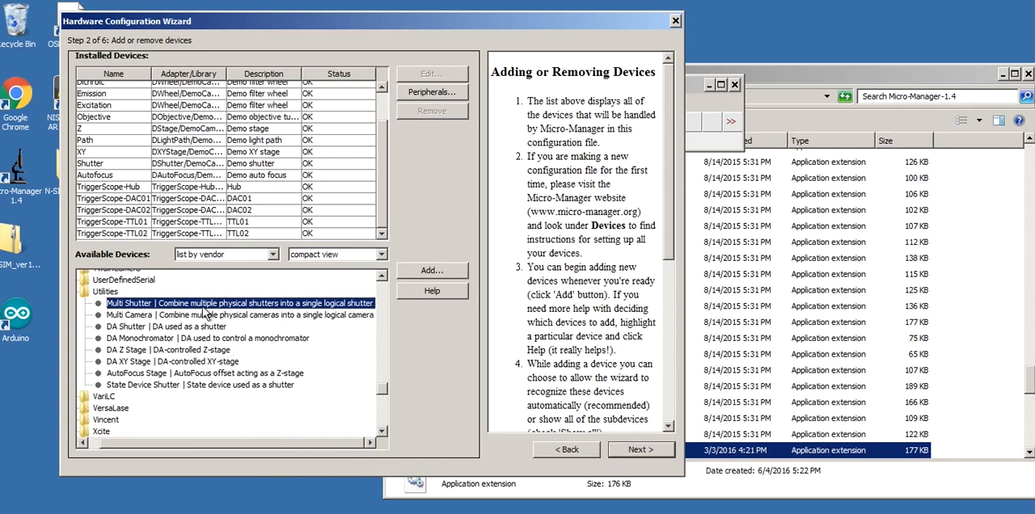
pyautogui.click(200, 385)
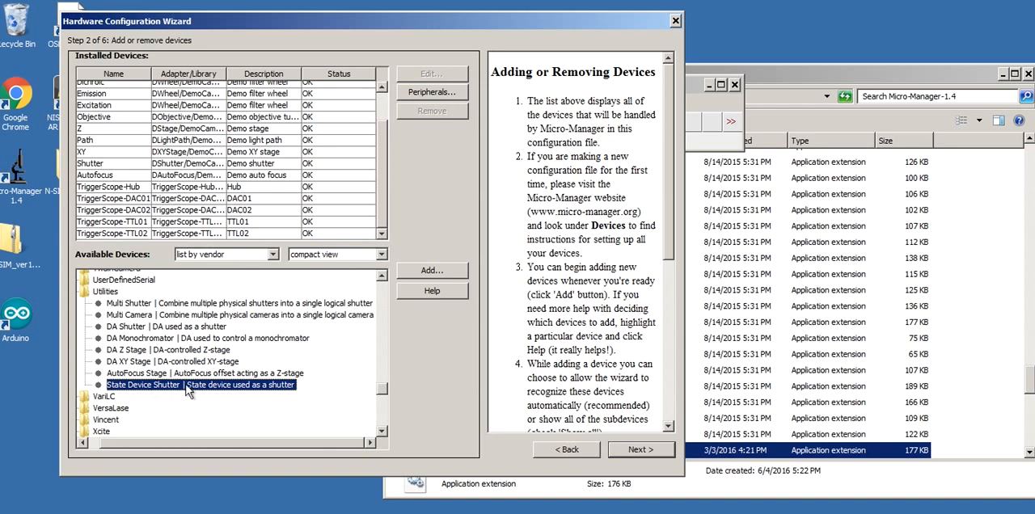
pyautogui.moveTo(224, 395)
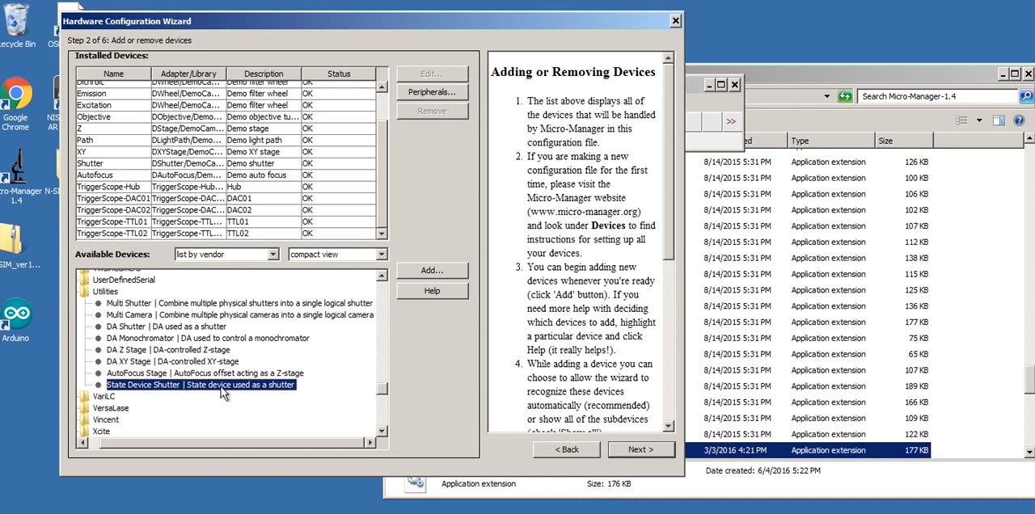
pyautogui.moveTo(130, 392)
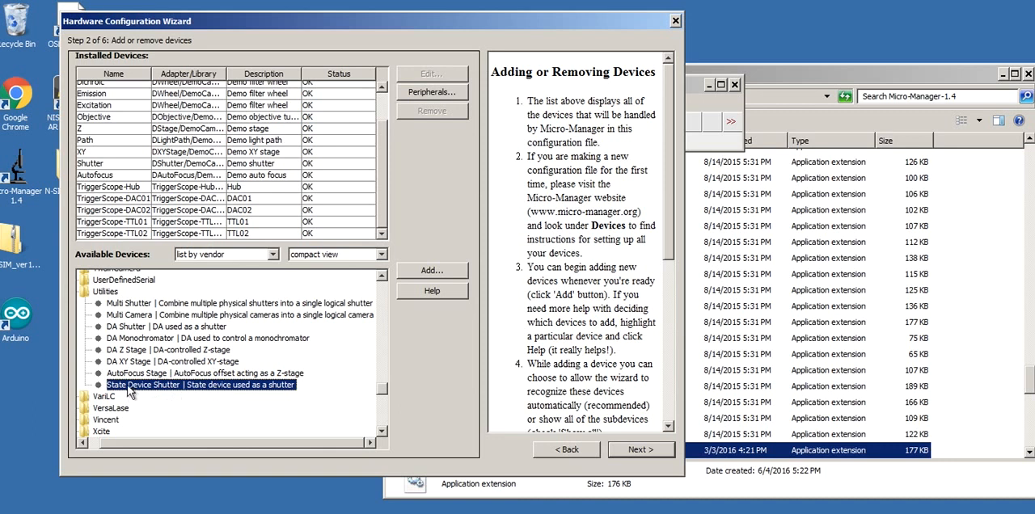
pyautogui.moveTo(416, 283)
pyautogui.write('TTL1_Shut')
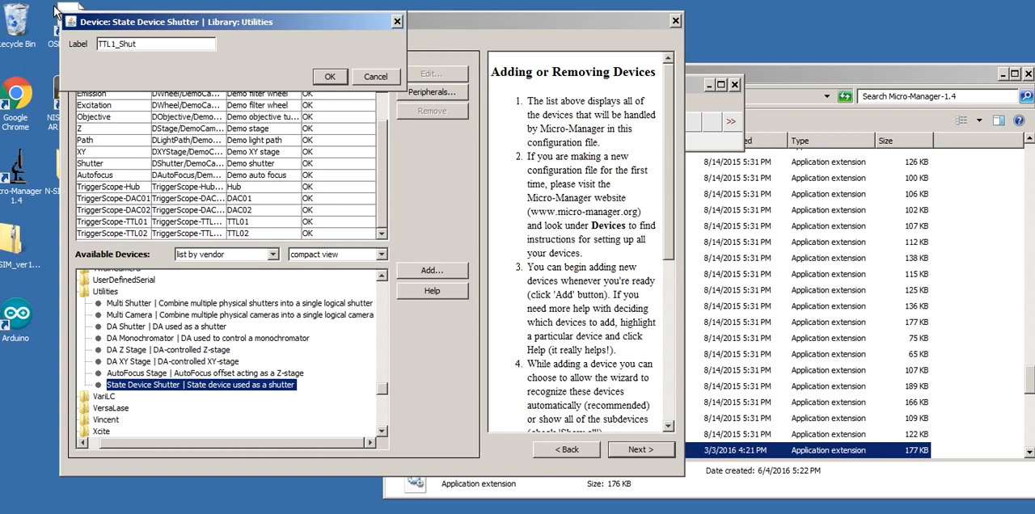
# Add a State Device Shutter labelled TTL1_Shut and start labelling a second one with TTL.
pyautogui.click(329, 77)
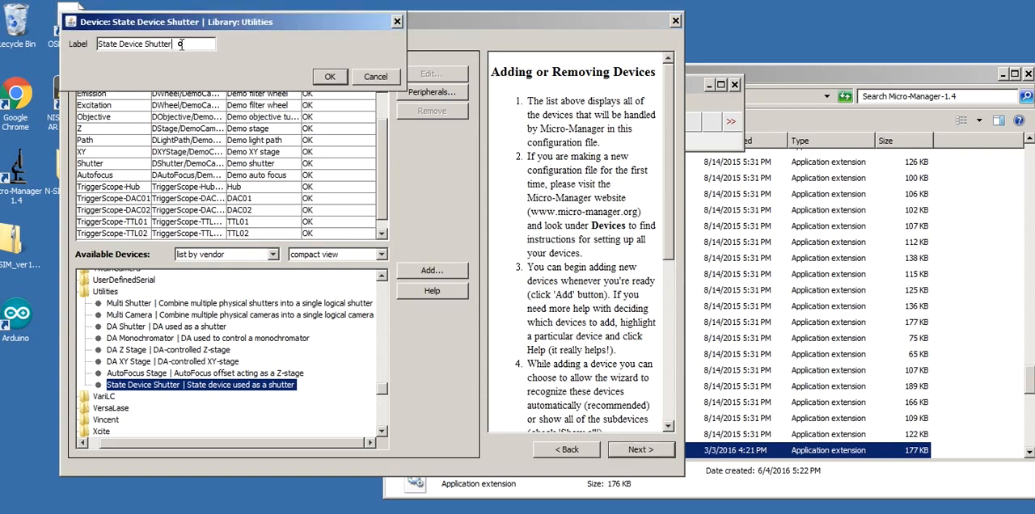
pyautogui.write('TTL')
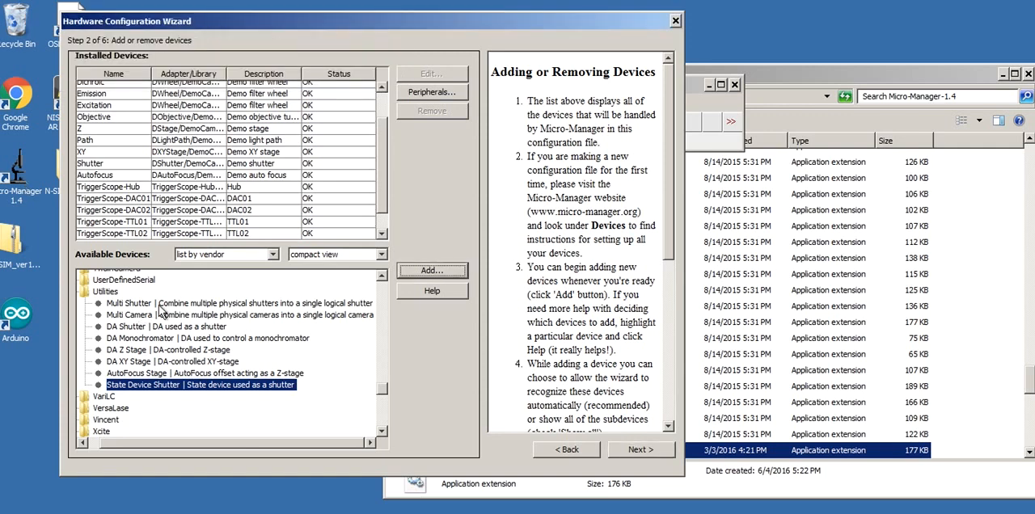
# Add a Multi Shutter labelled Master Shutter and advance to the default-devices step.
pyautogui.click(431, 271)
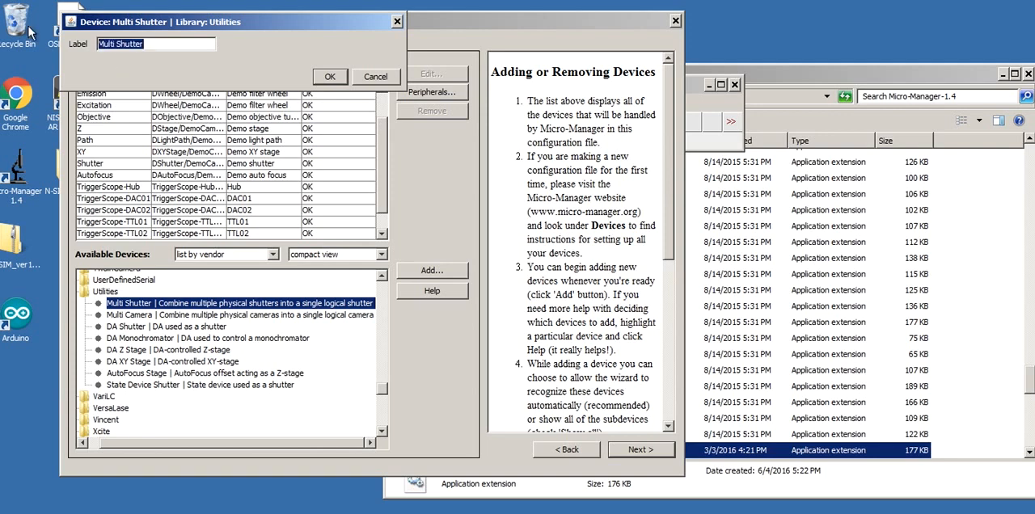
pyautogui.write('Master Sh')
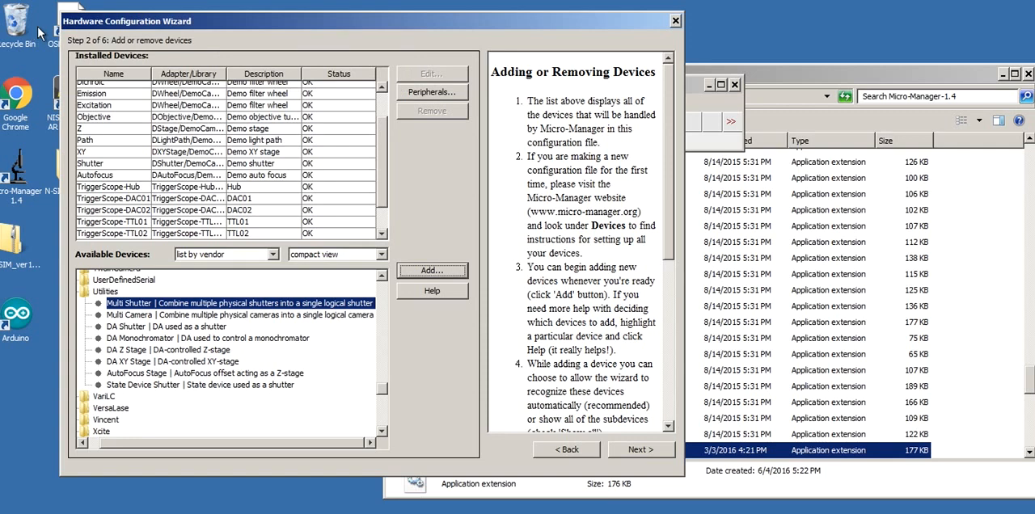
pyautogui.scroll(-3)
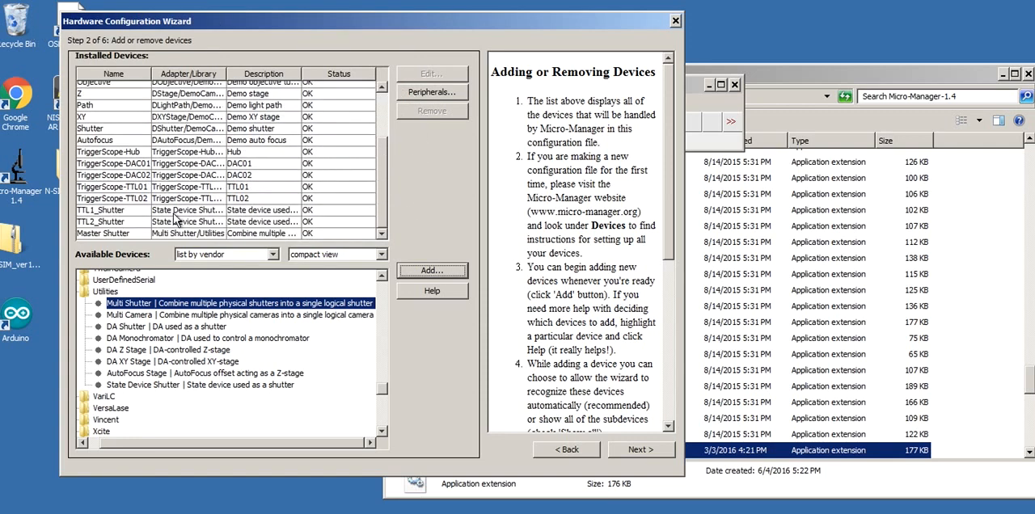
pyautogui.moveTo(283, 214)
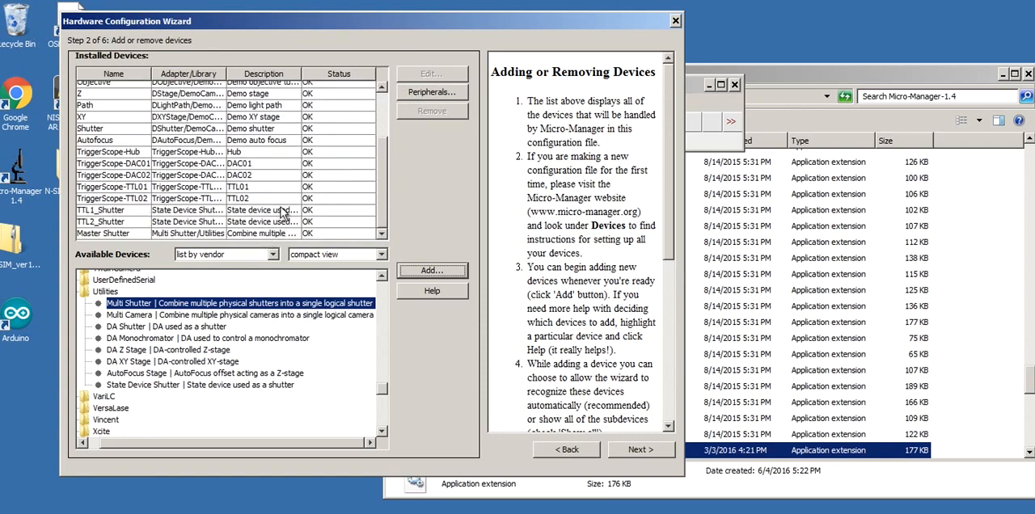
pyautogui.moveTo(427, 194)
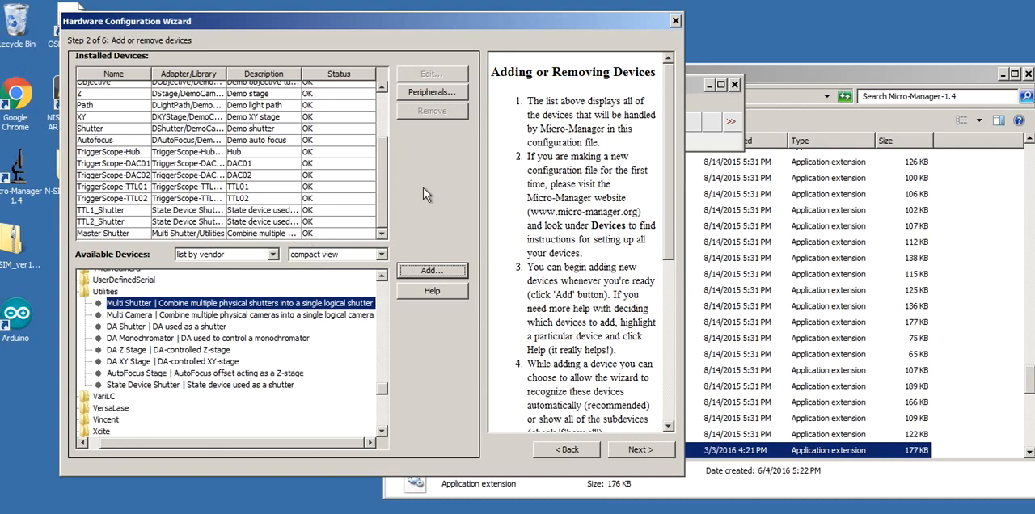
pyautogui.click(640, 450)
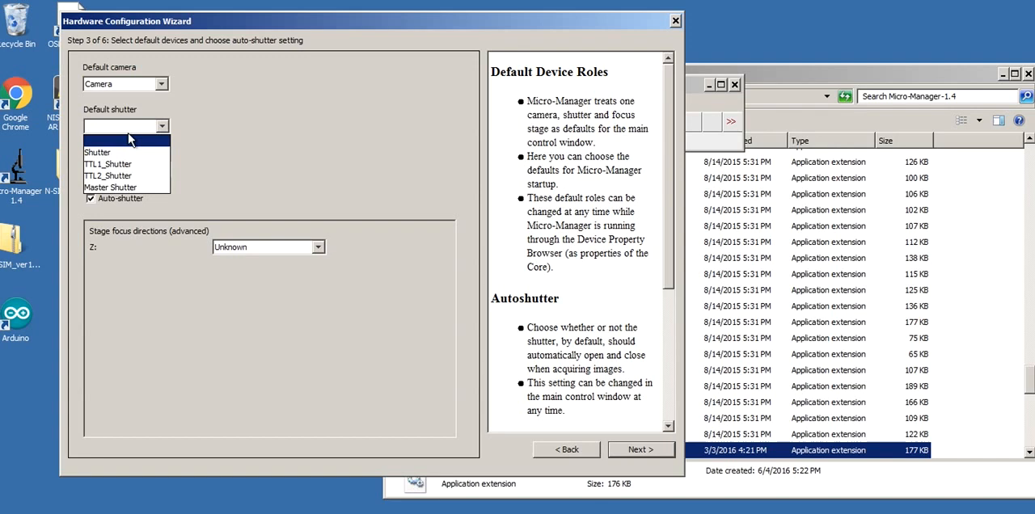
# Choose Master Shutter as the default shutter and continue past the device delay settings.
pyautogui.click(111, 187)
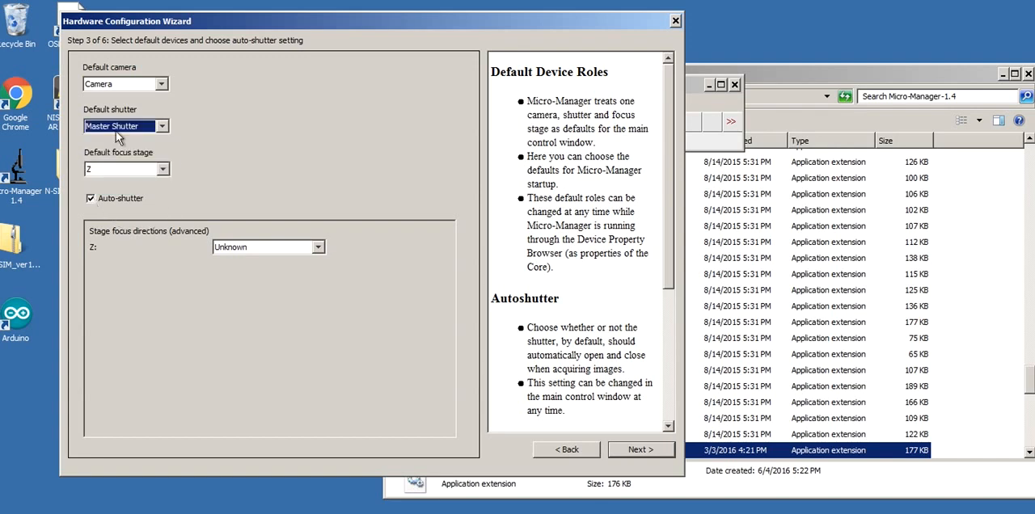
pyautogui.click(639, 450)
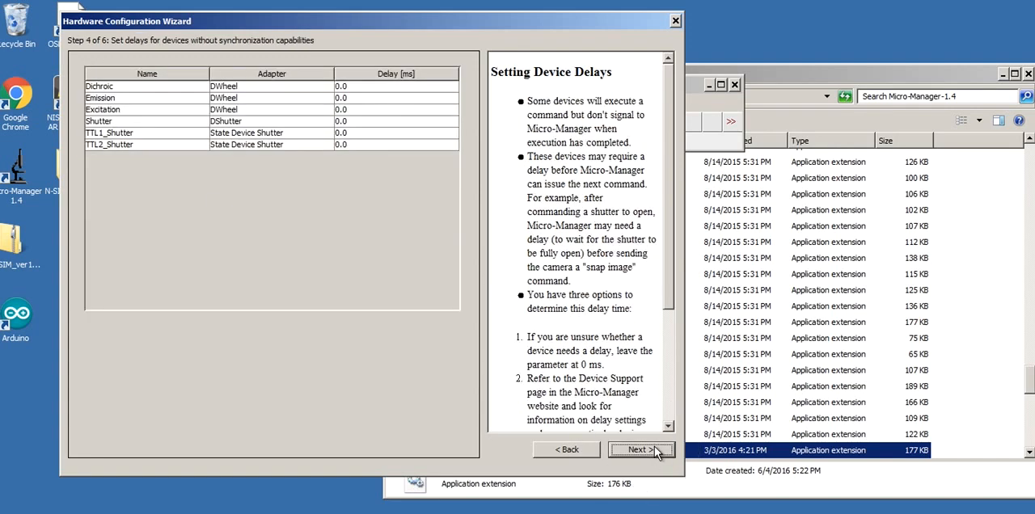
pyautogui.click(638, 450)
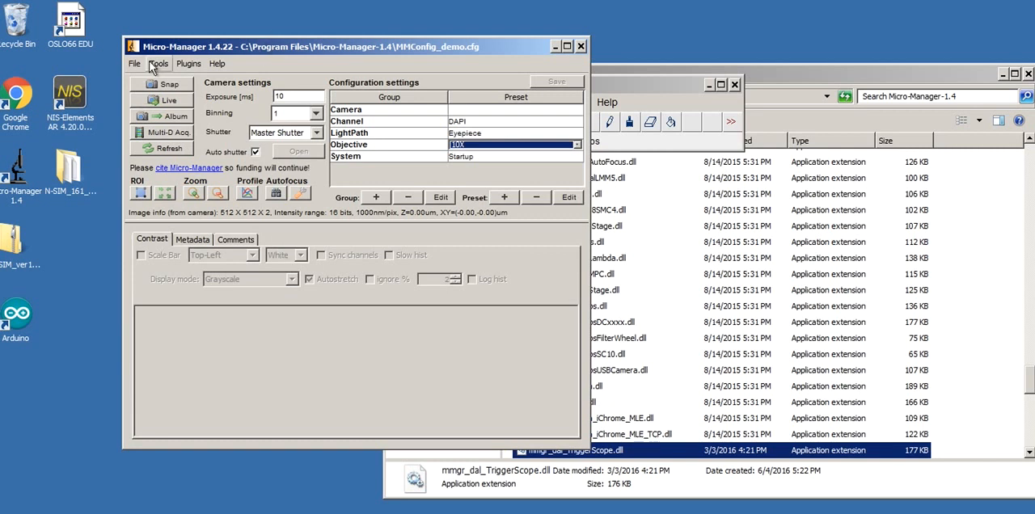
# Bring up the Device Property Browser and scroll to the TTL shutter and Master Shutter properties.
pyautogui.click(158, 63)
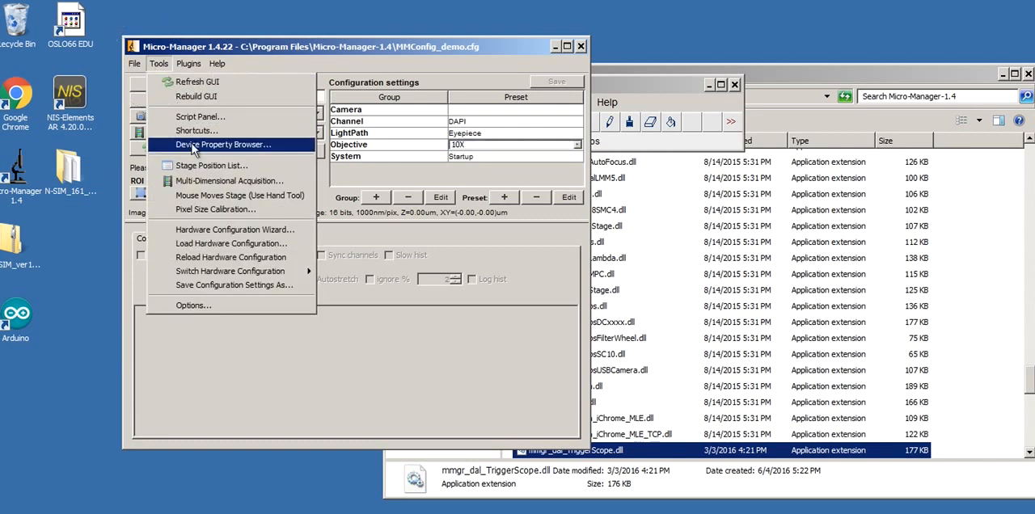
pyautogui.click(223, 144)
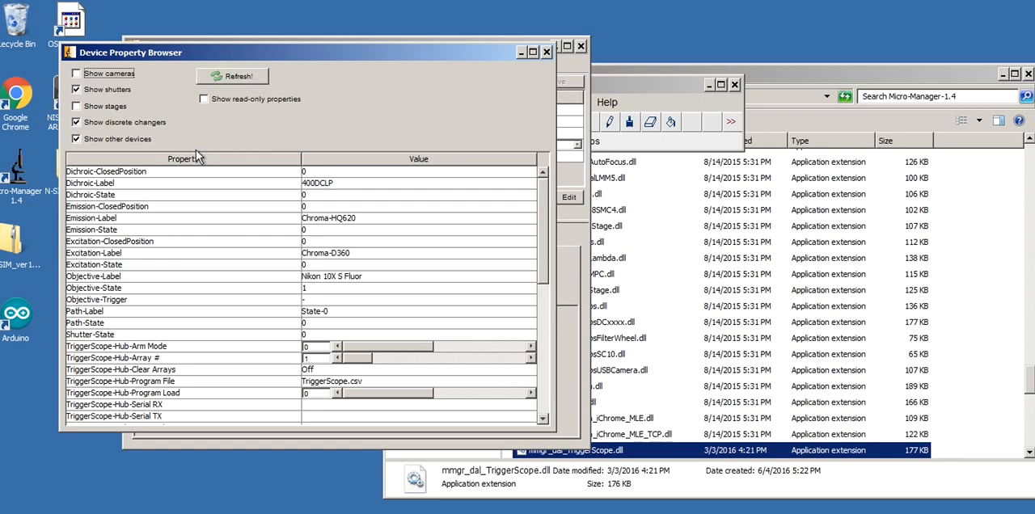
pyautogui.moveTo(253, 108)
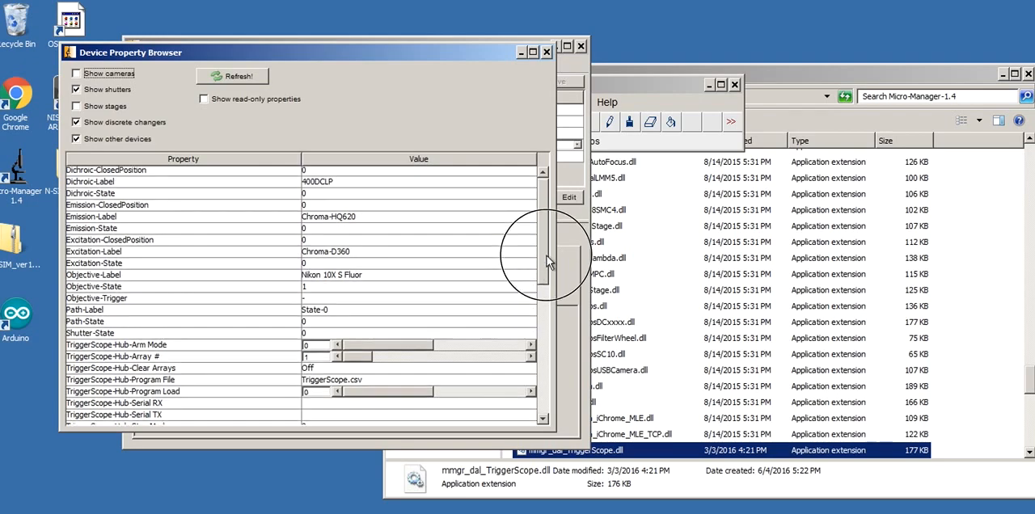
pyautogui.scroll(-3)
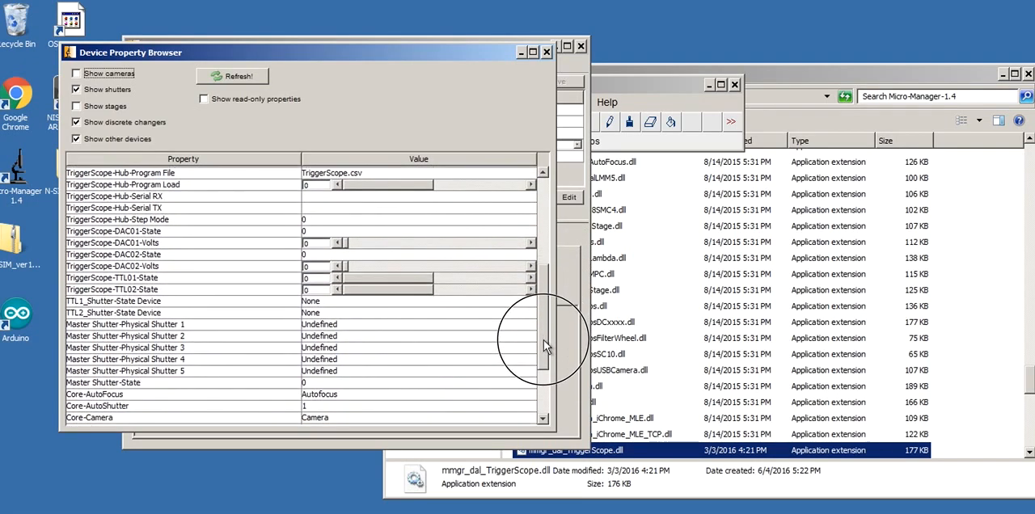
pyautogui.scroll(-3)
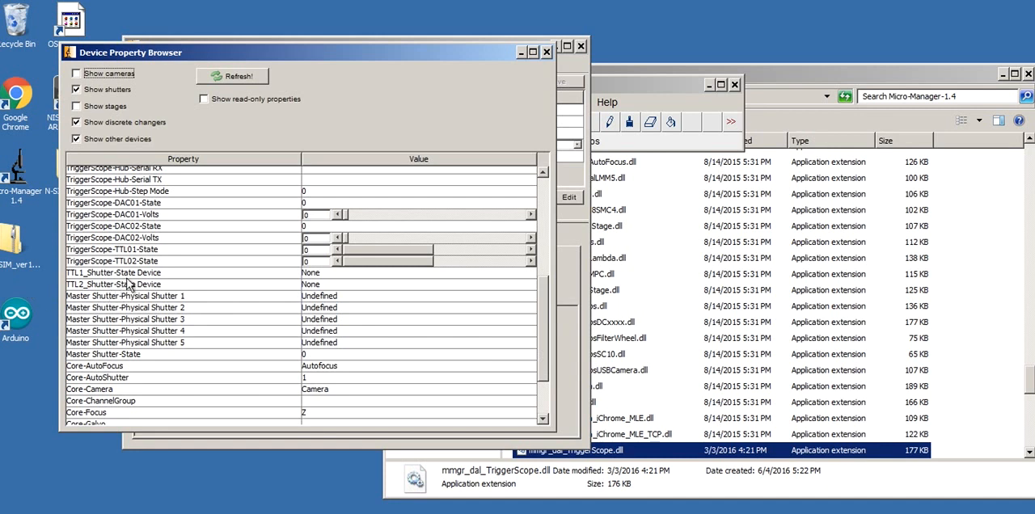
pyautogui.moveTo(324, 282)
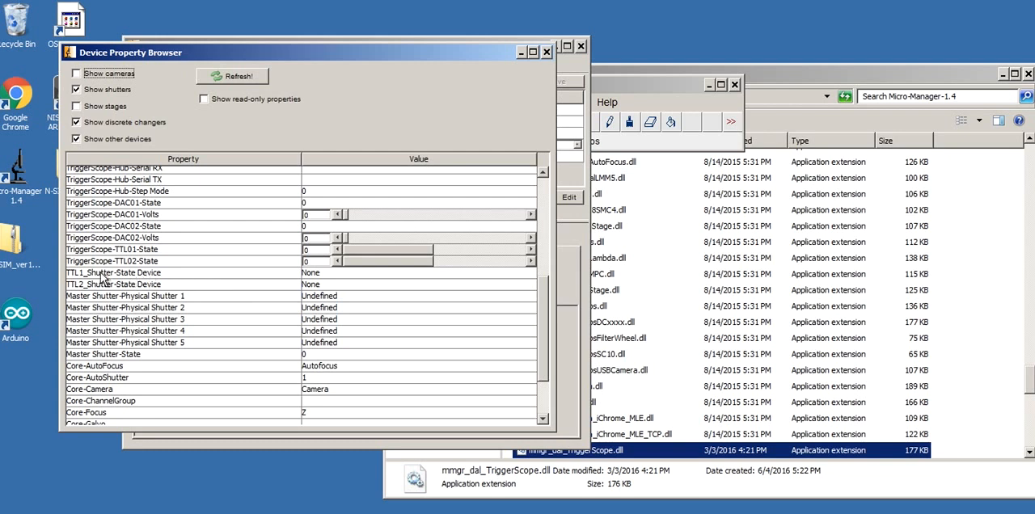
pyautogui.moveTo(114, 278)
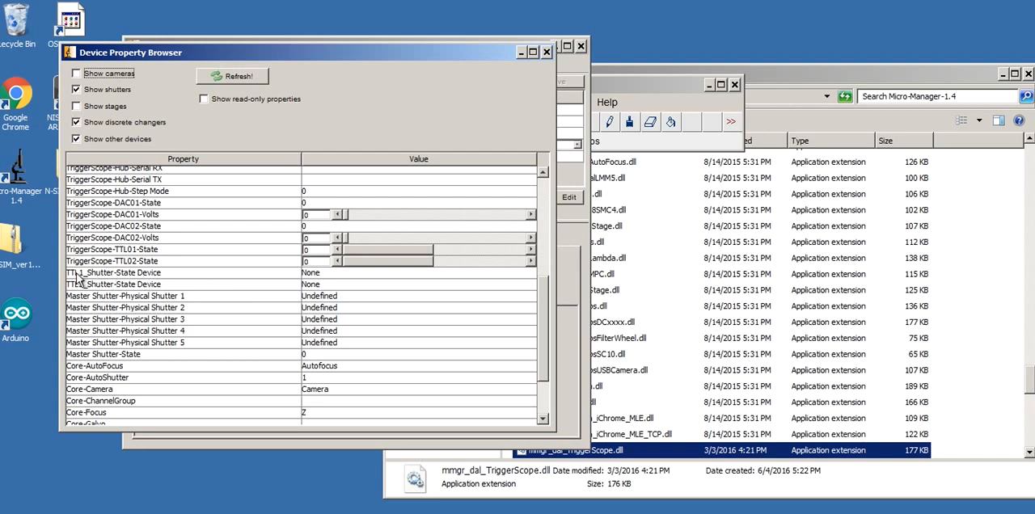
# Set TTL1_Shutter's state device to TriggerScope-TTL01.
pyautogui.click(417, 273)
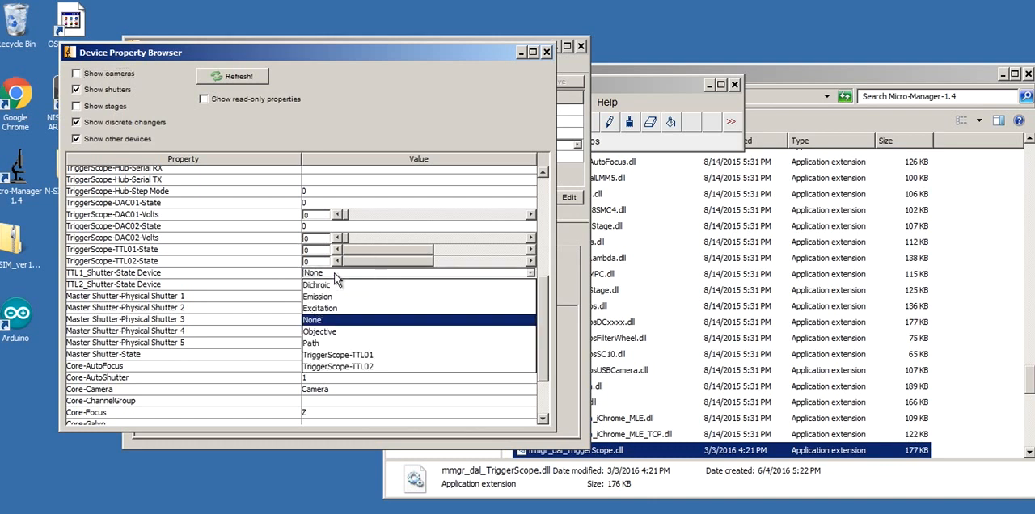
pyautogui.moveTo(317, 285)
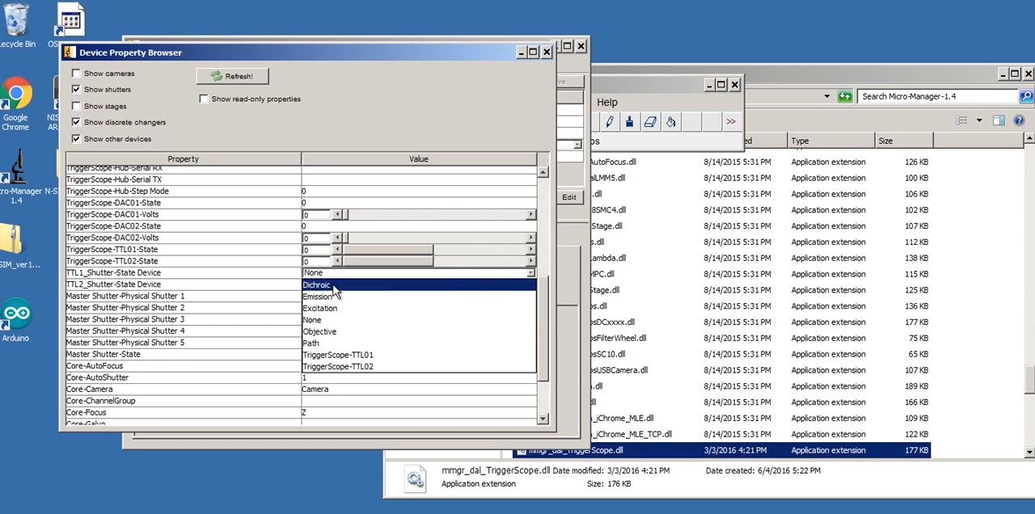
pyautogui.click(337, 366)
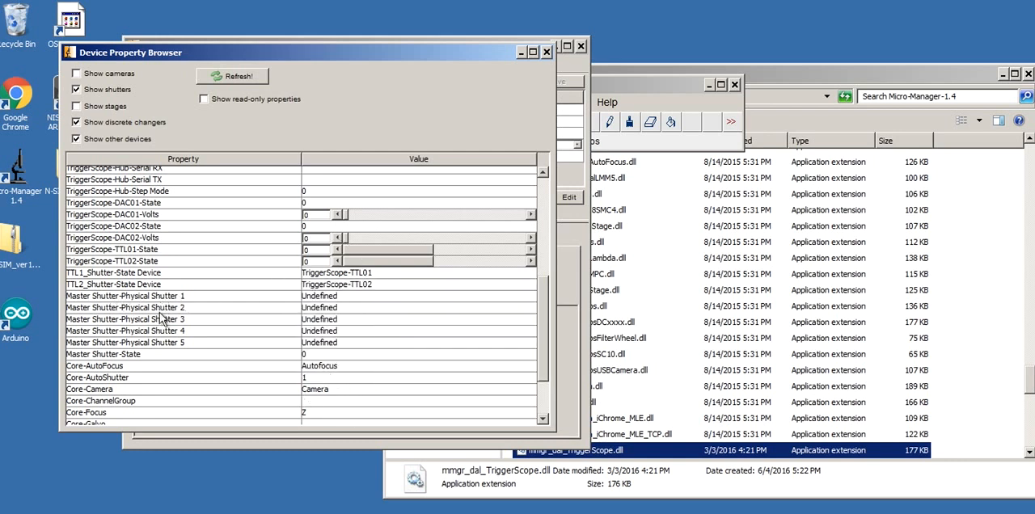
pyautogui.moveTo(180, 348)
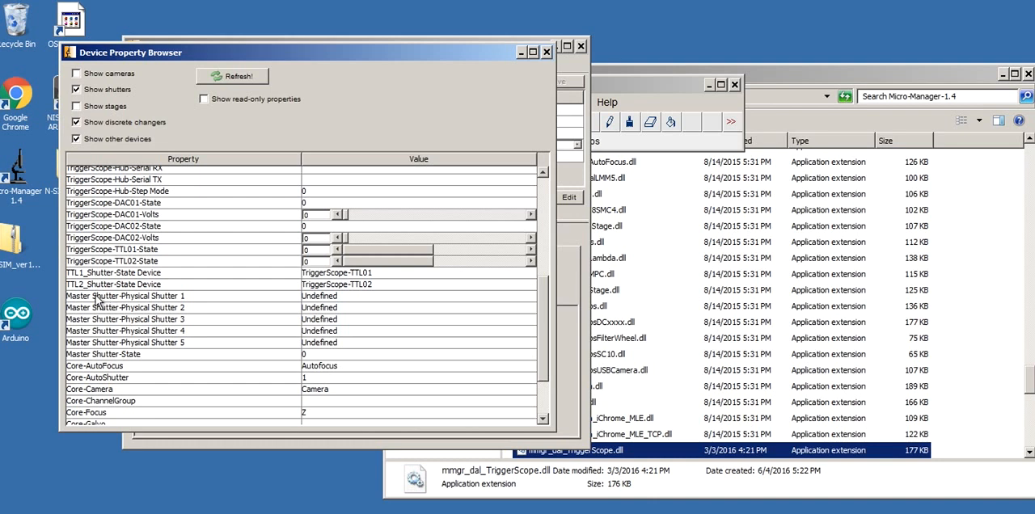
# Assign the TTL shutters as Master Shutter's physical shutters and close the property browser.
pyautogui.click(530, 296)
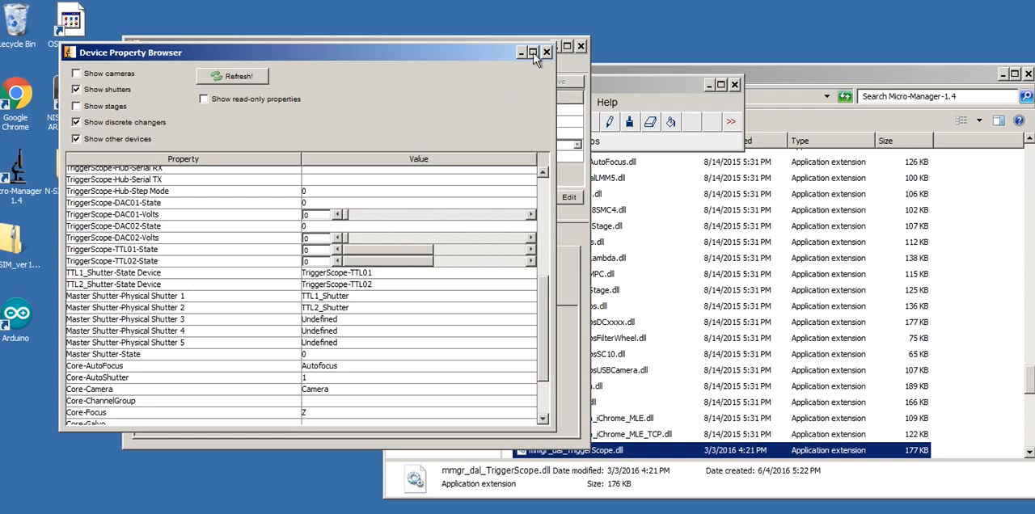
pyautogui.click(547, 51)
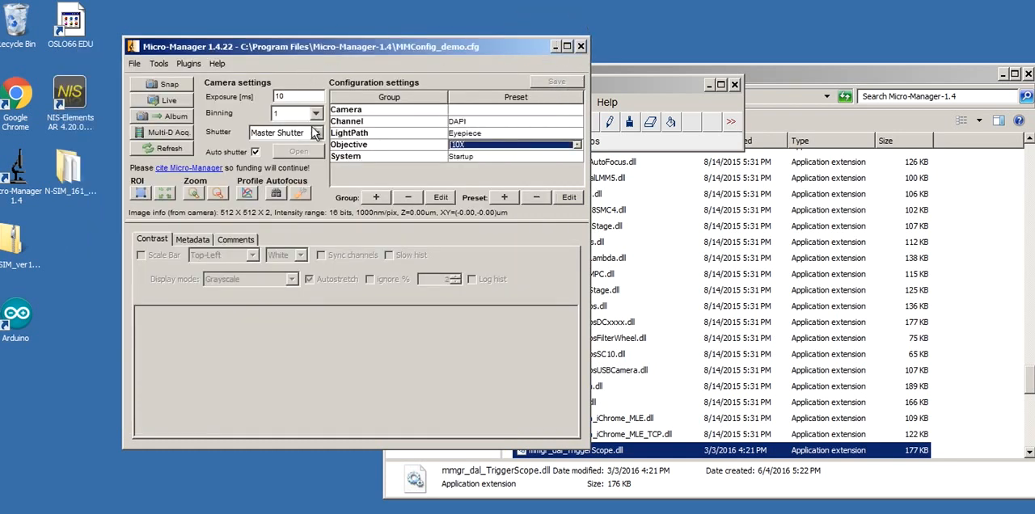
# Turn off auto shutter, test-open TTL1_Shutter and TTL2_Shutter, then select Master Shutter as the active shutter.
pyautogui.click(284, 131)
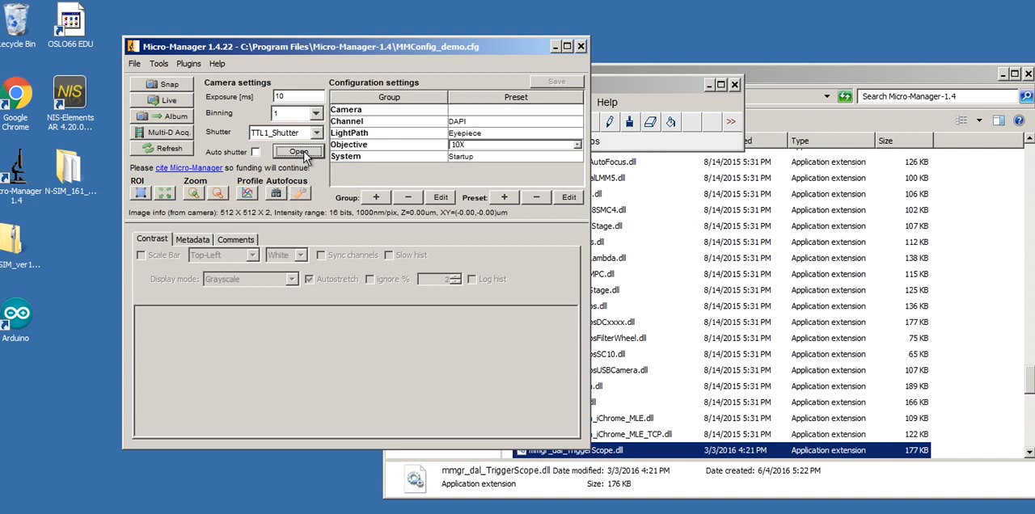
pyautogui.click(285, 132)
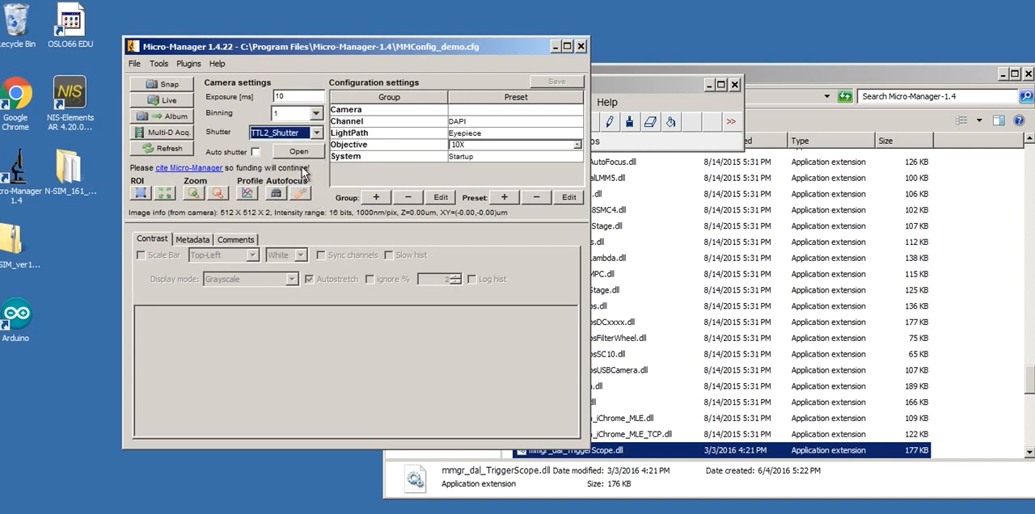
pyautogui.click(298, 152)
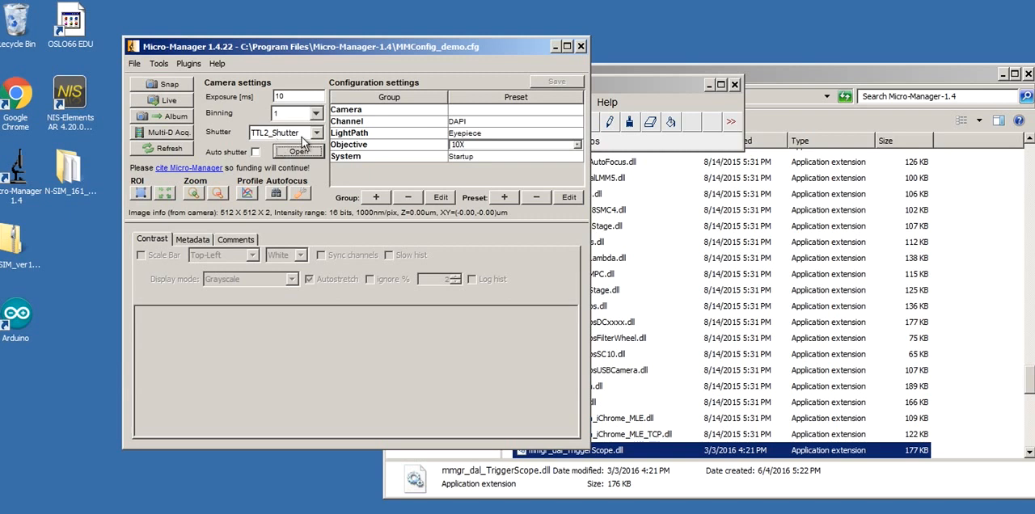
pyautogui.click(316, 132)
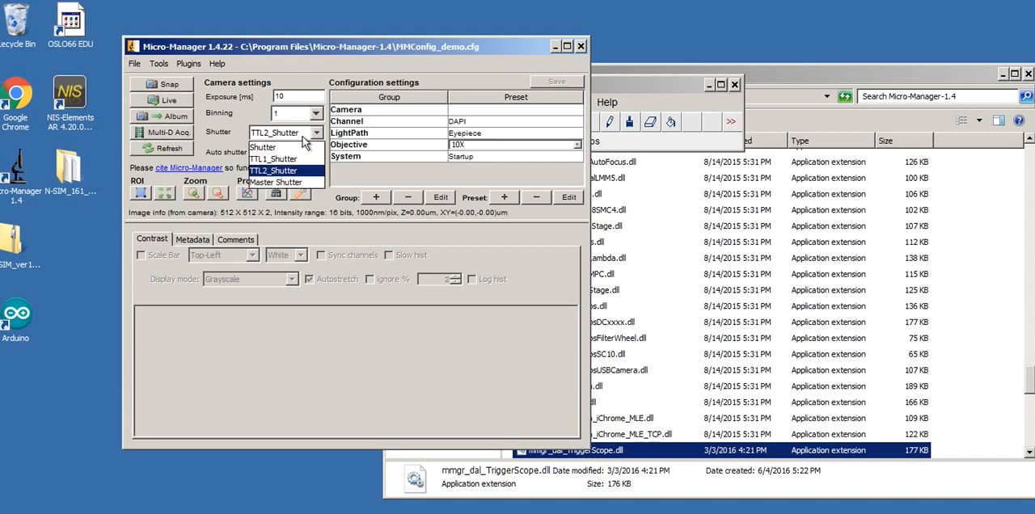
pyautogui.moveTo(277, 182)
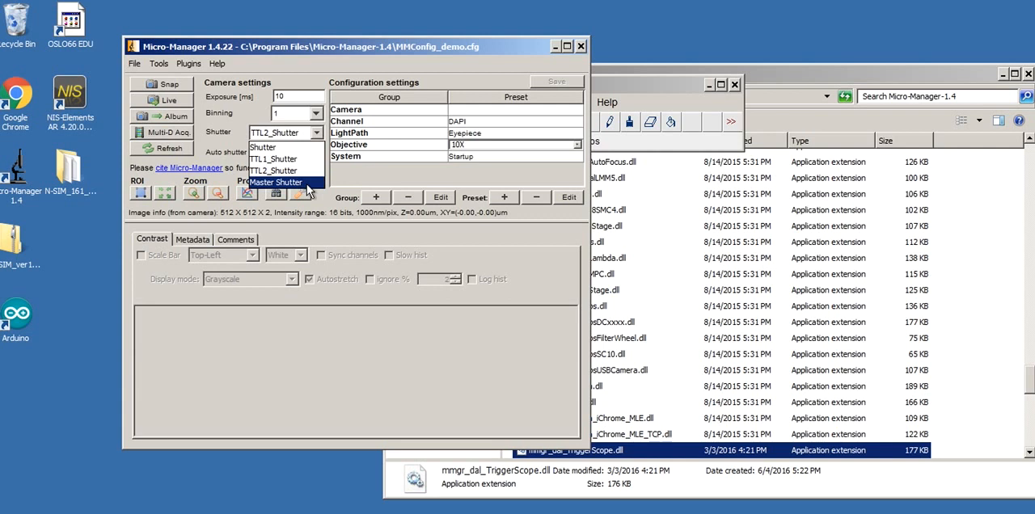
pyautogui.click(276, 182)
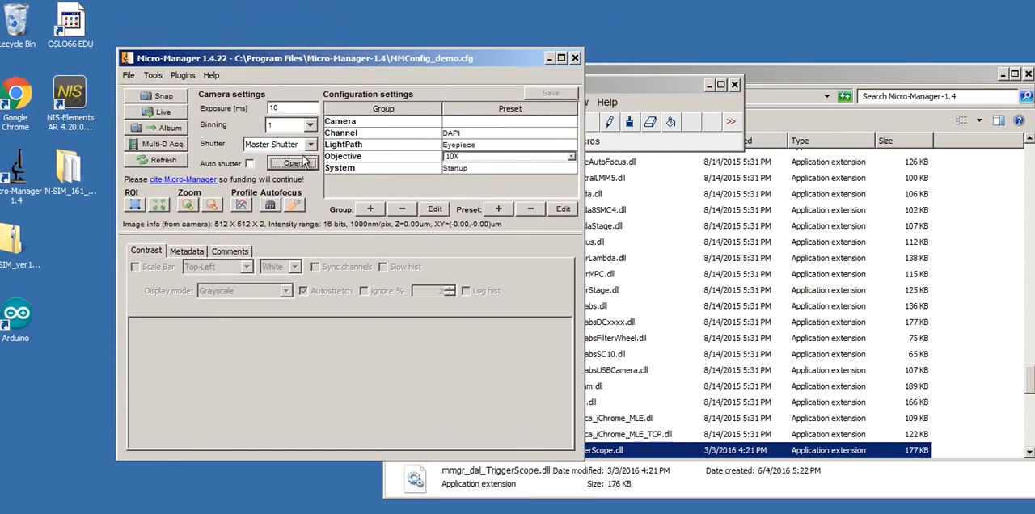
# Expand the Shutter dropdown listing Shutter, TTL1_Shutter, TTL2_Shutter and Master Shutter.
pyautogui.click(311, 144)
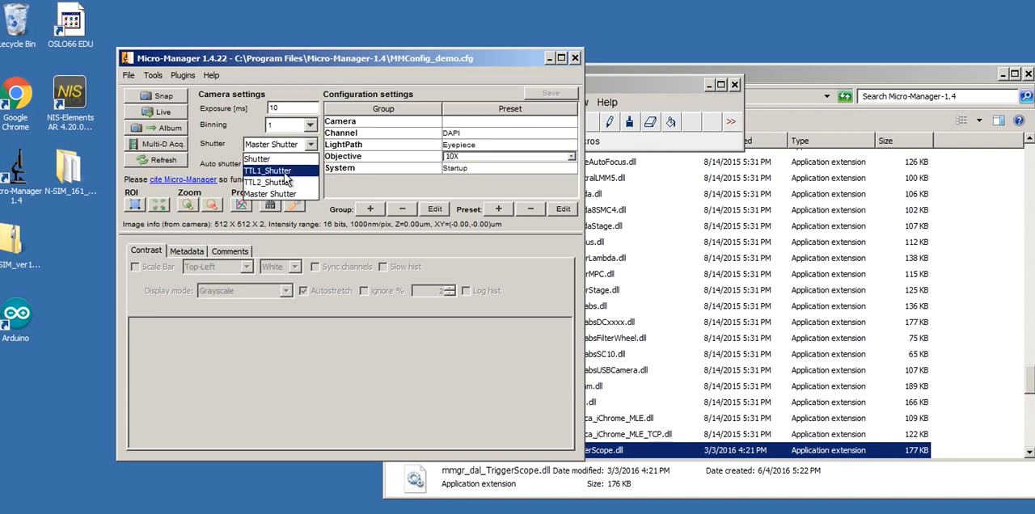
pyautogui.moveTo(285, 179)
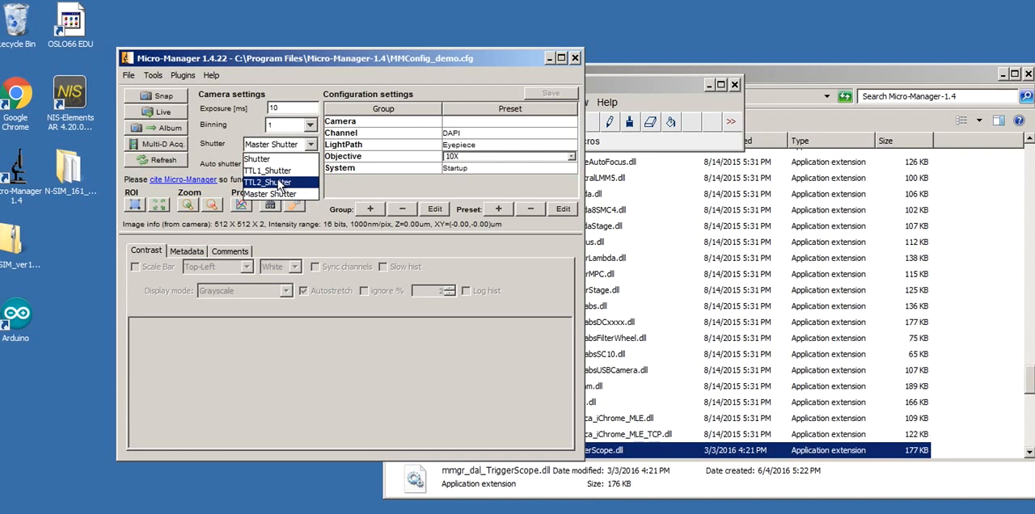
pyautogui.moveTo(267, 171)
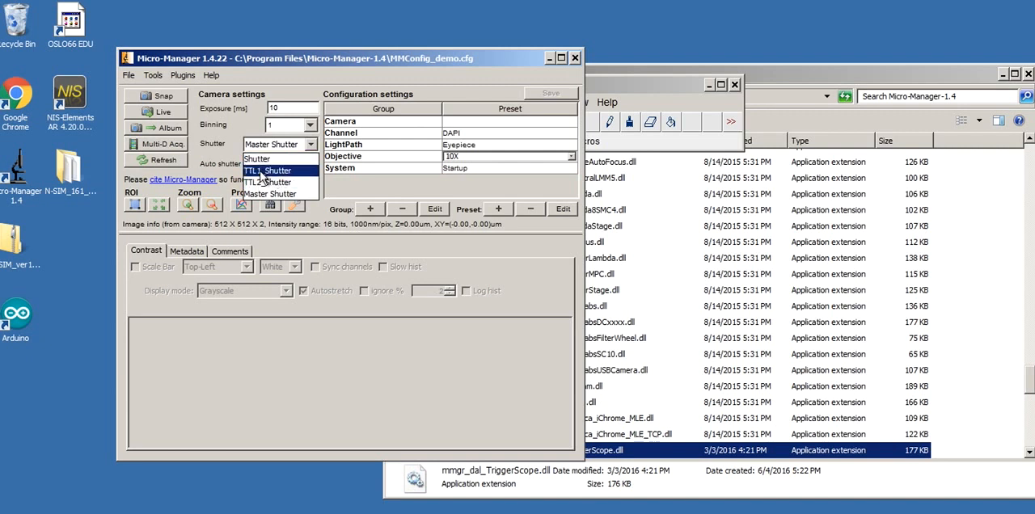